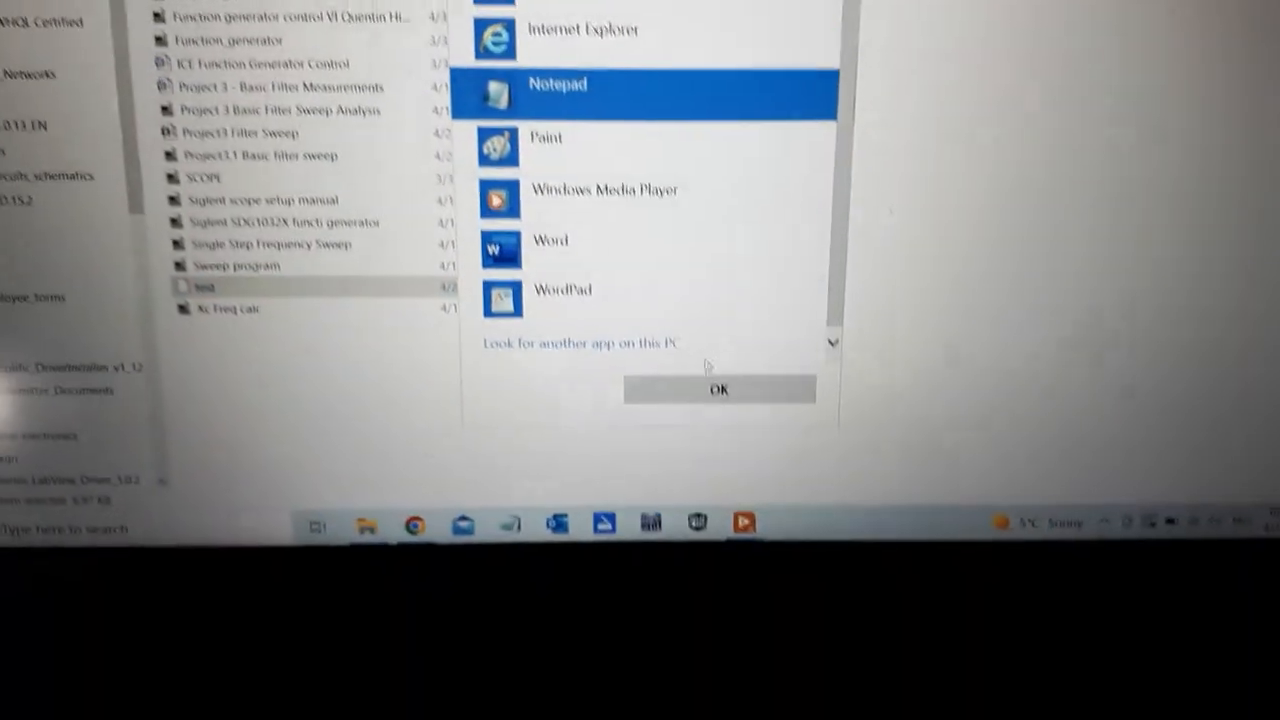
Step: Confirm Notepad in the Open with dialog so the sweep's frequency and dB columns appear
left_click(718, 390)
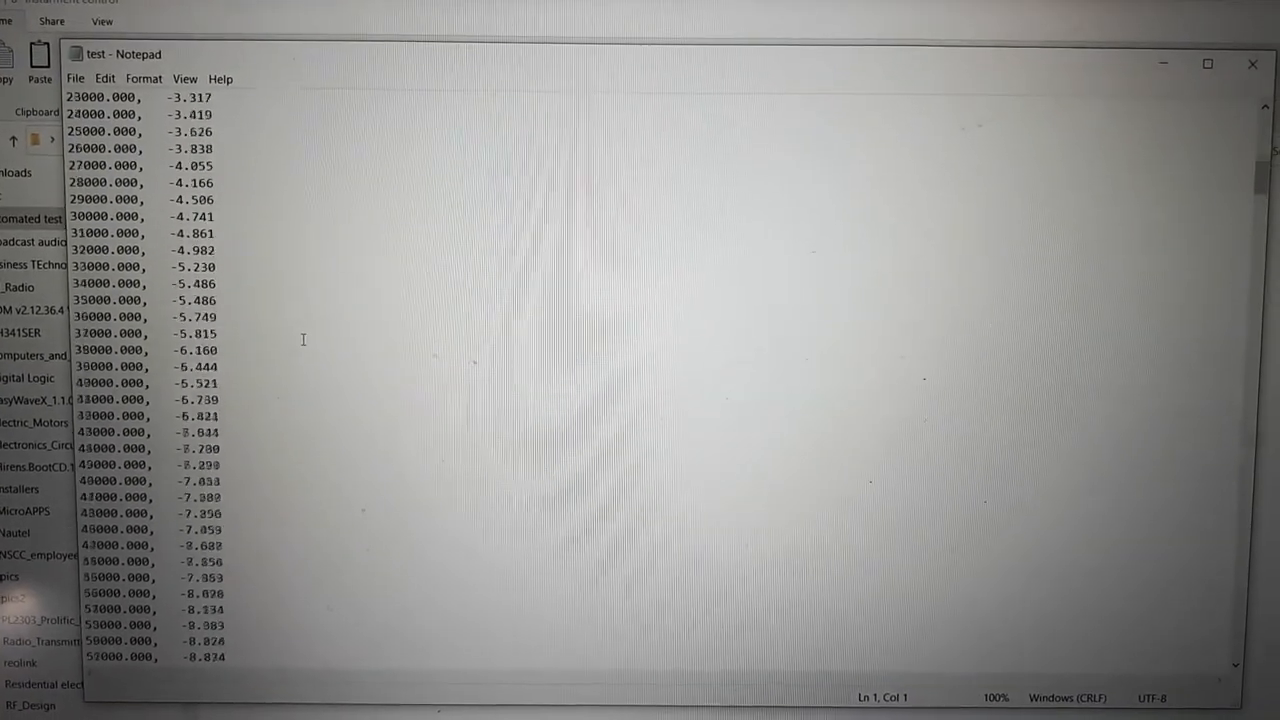